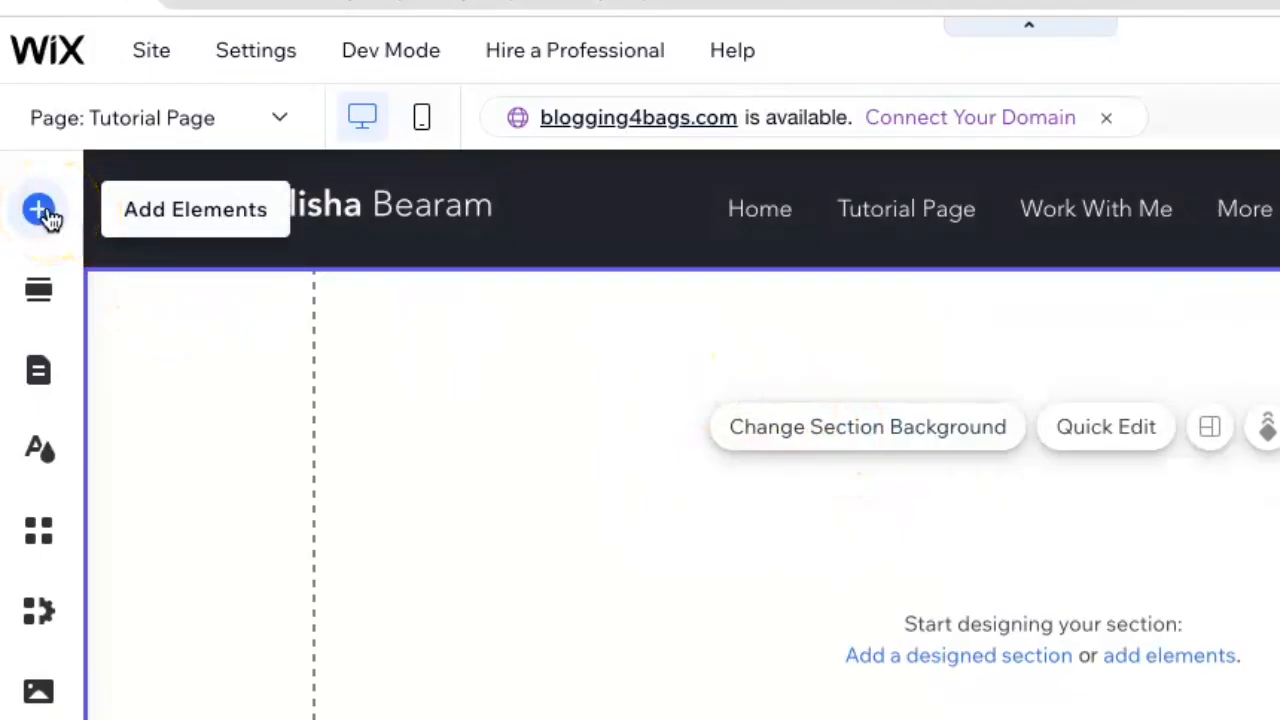
Step: Add a PDF Viewer element from the Add Elements panel onto the empty section
click(40, 210)
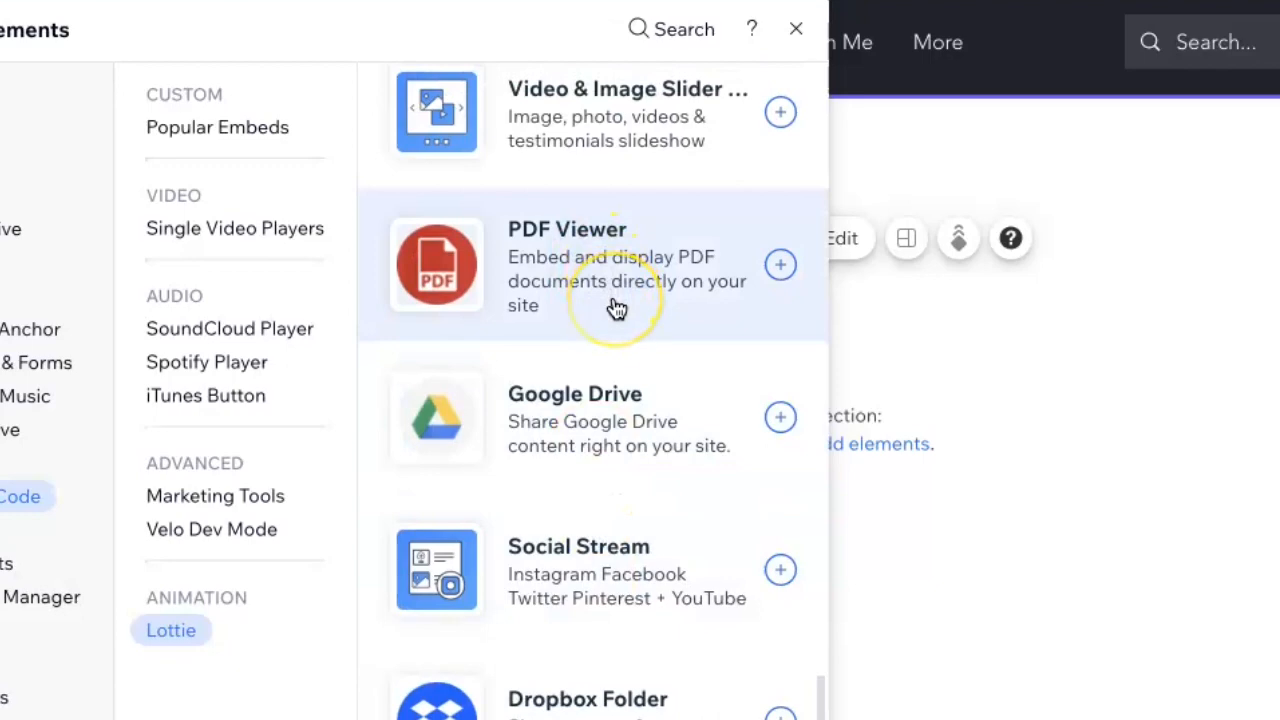
click(214, 496)
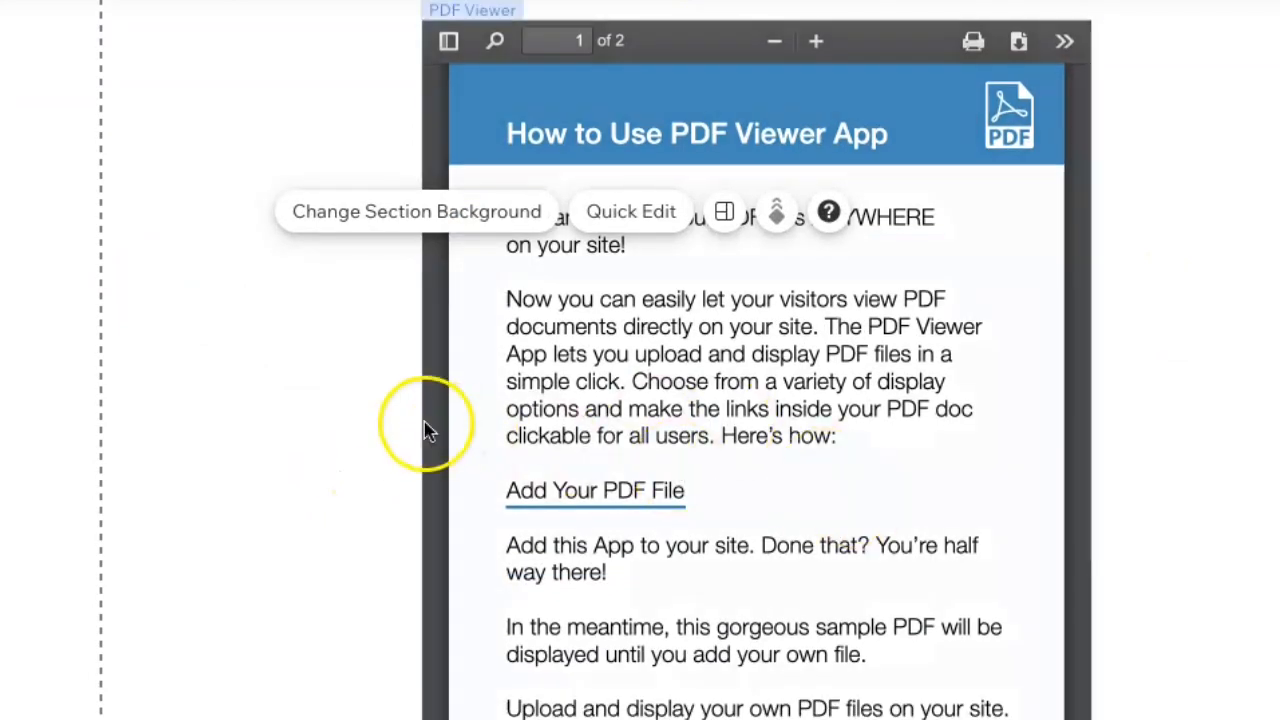
Step: From the PDF Viewer's Settings, start Upload PDF to reach the document library
scroll(down, 3)
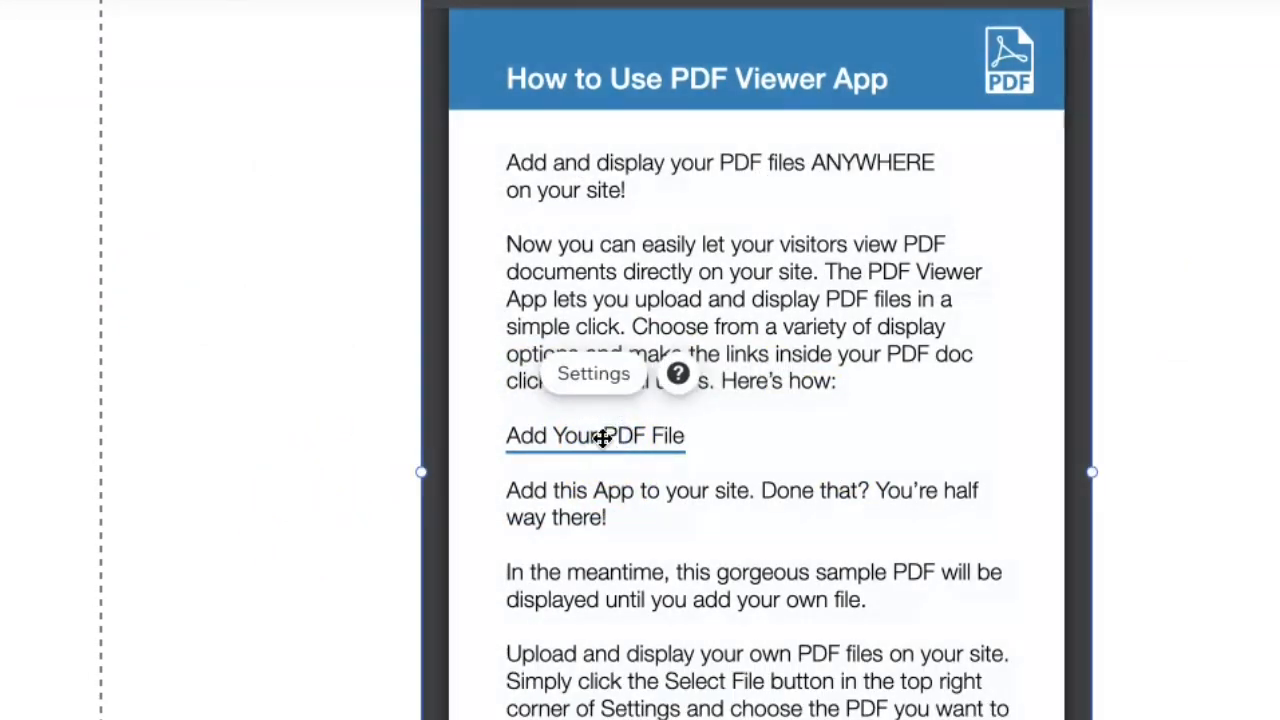
click(592, 374)
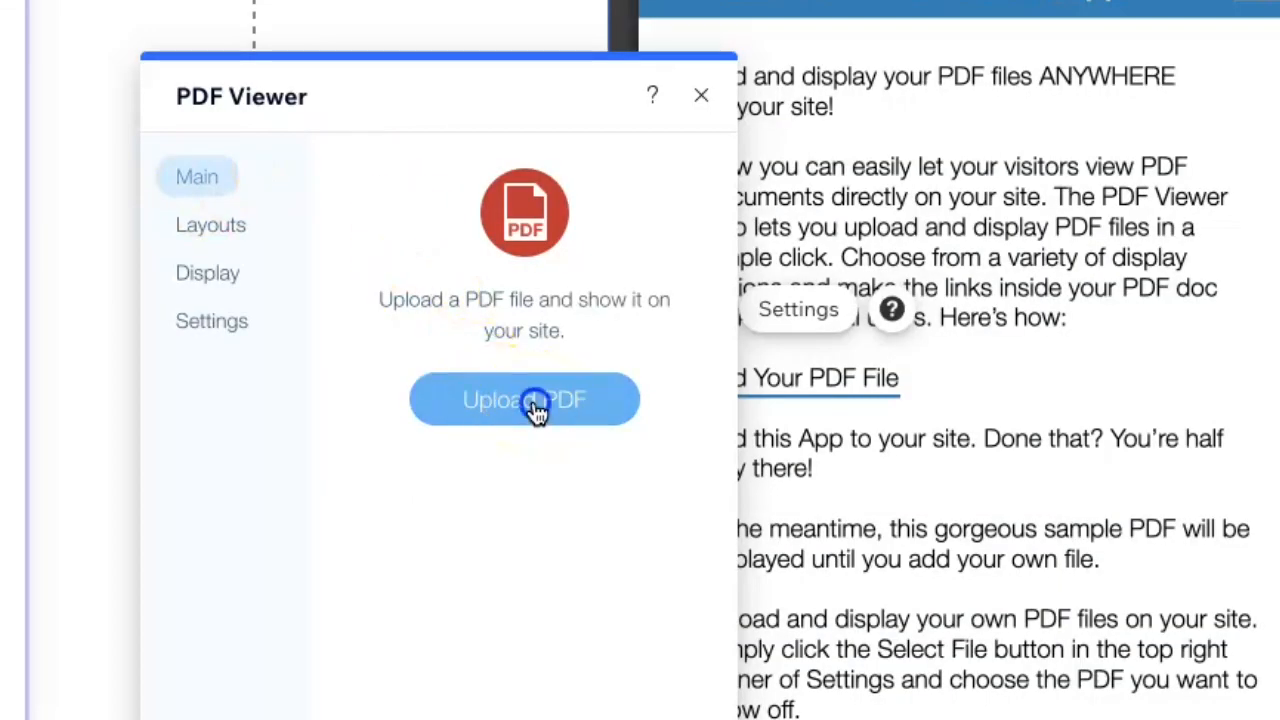
click(524, 400)
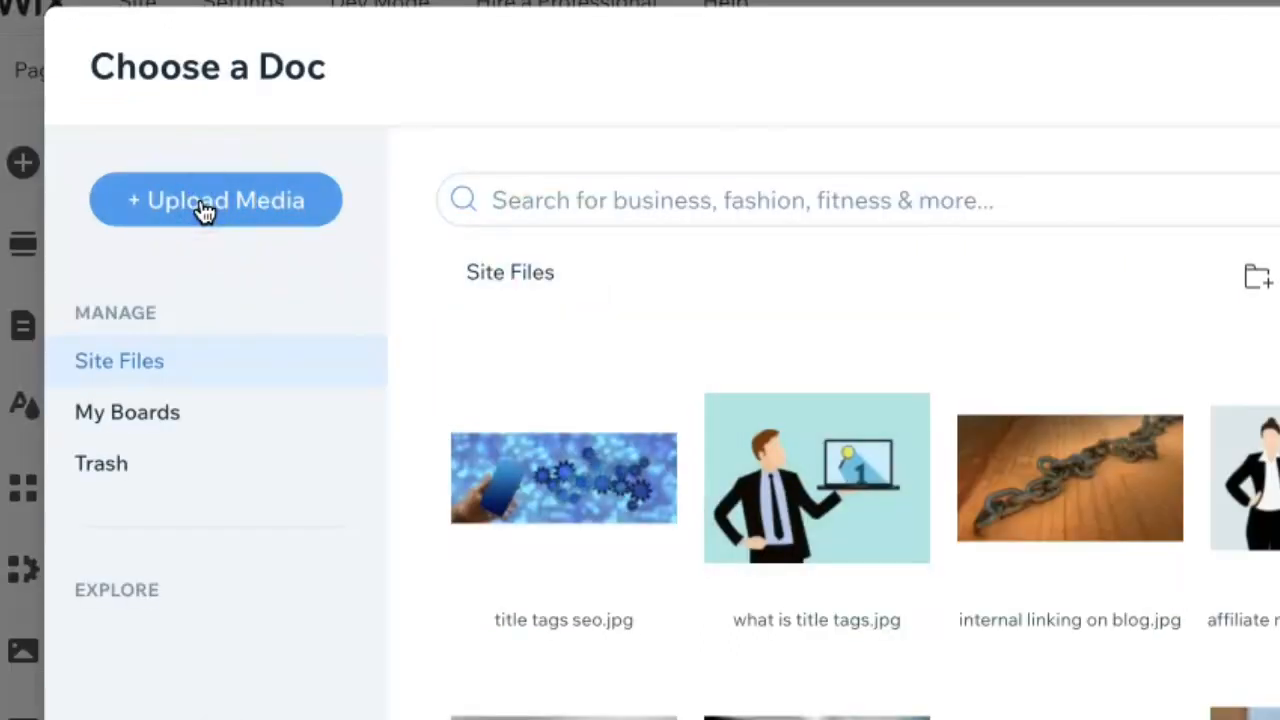
Step: Upload create_digital_download.pdf from the computer and add it to the PDF Viewer
click(216, 200)
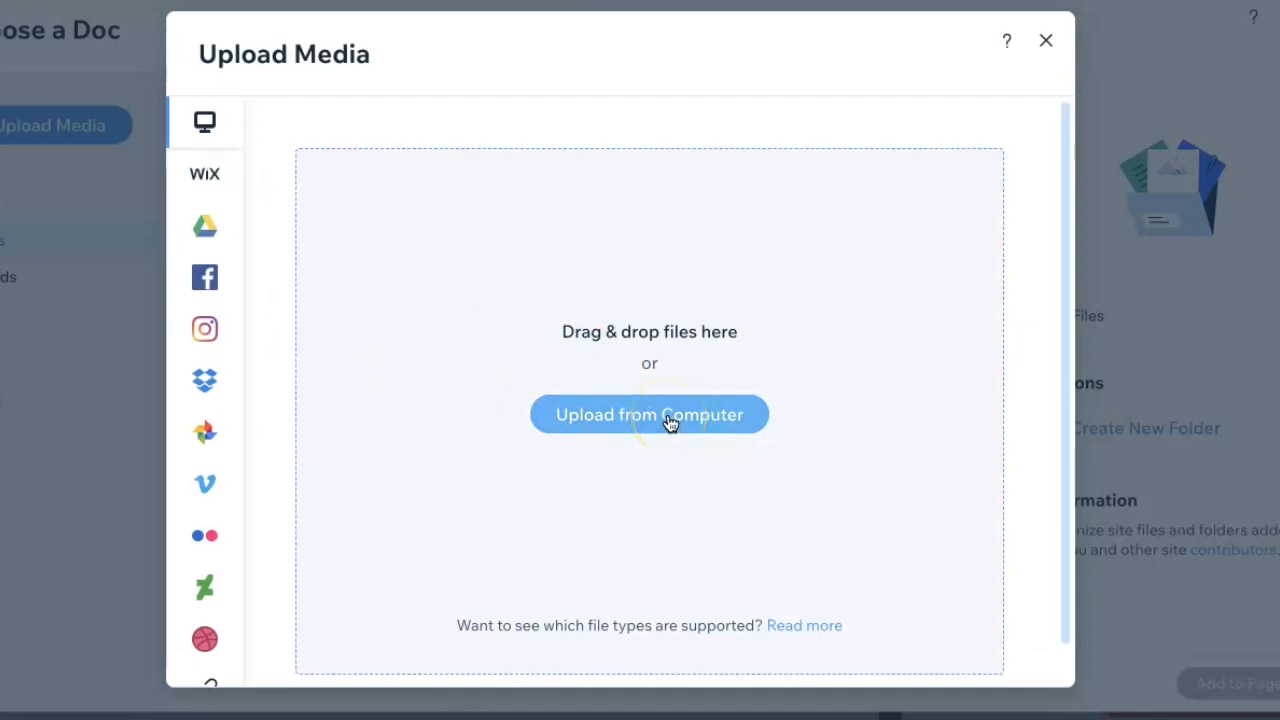
click(648, 414)
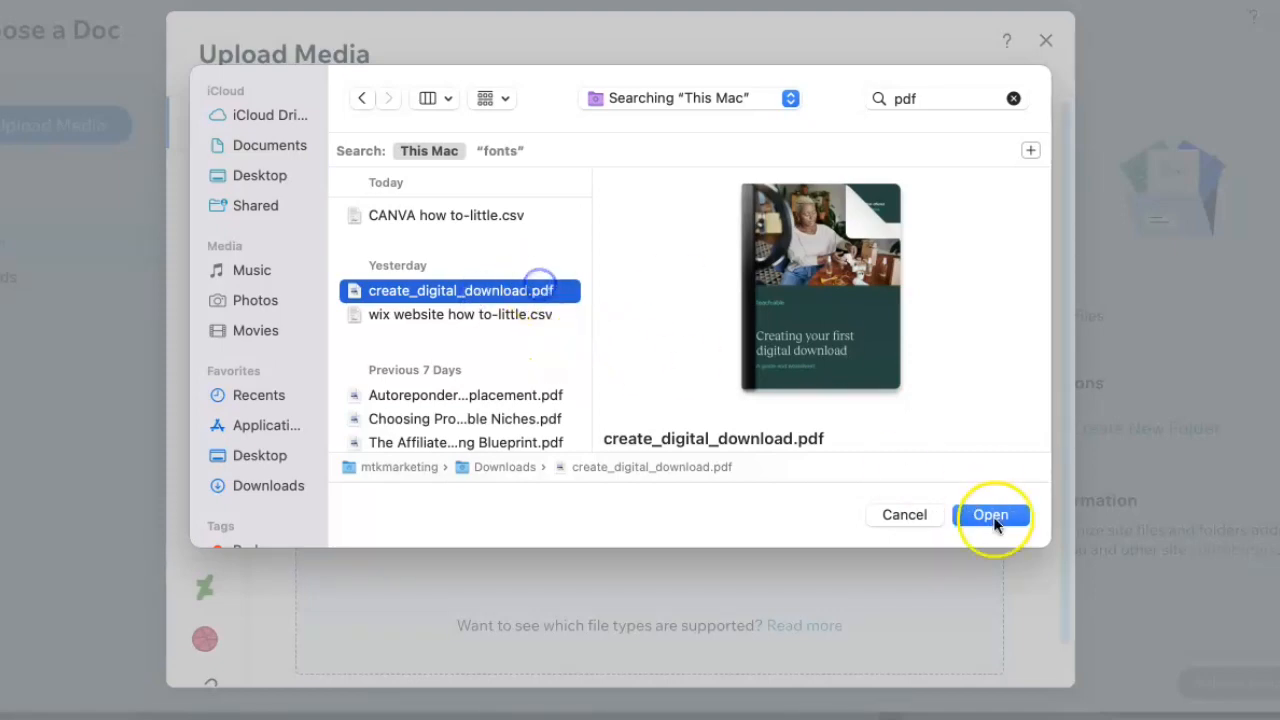
click(990, 514)
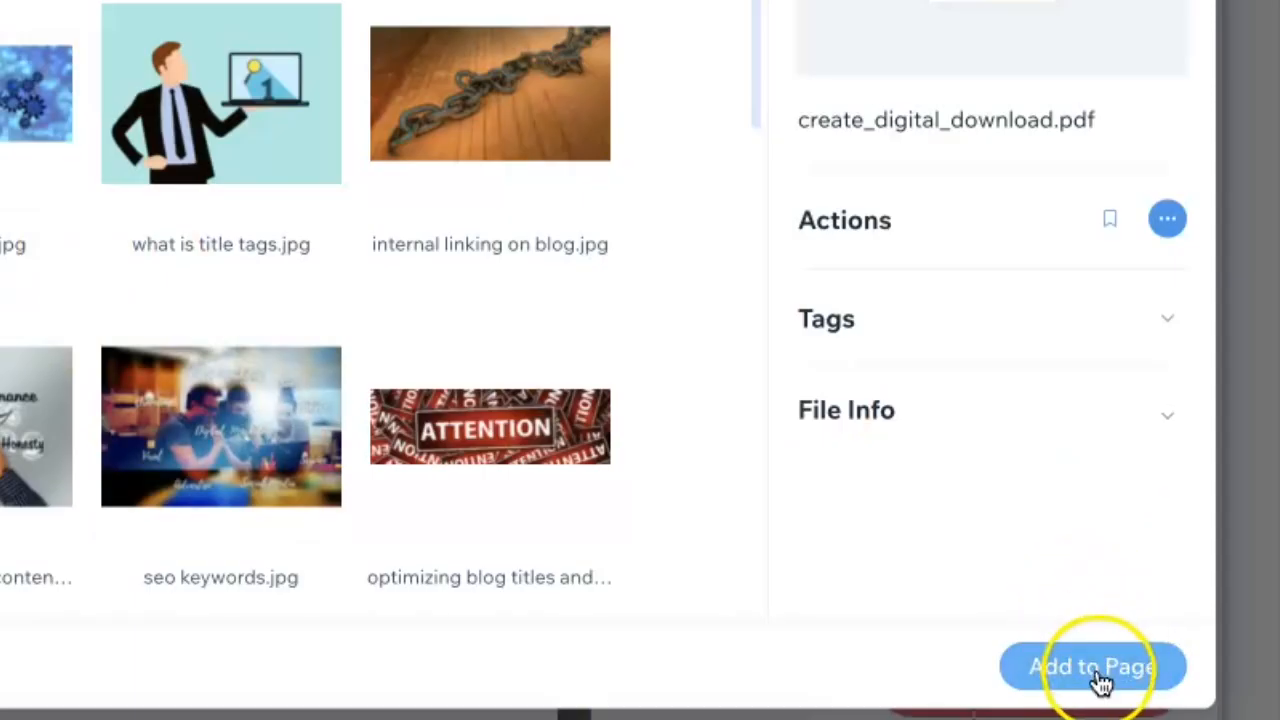
click(1092, 668)
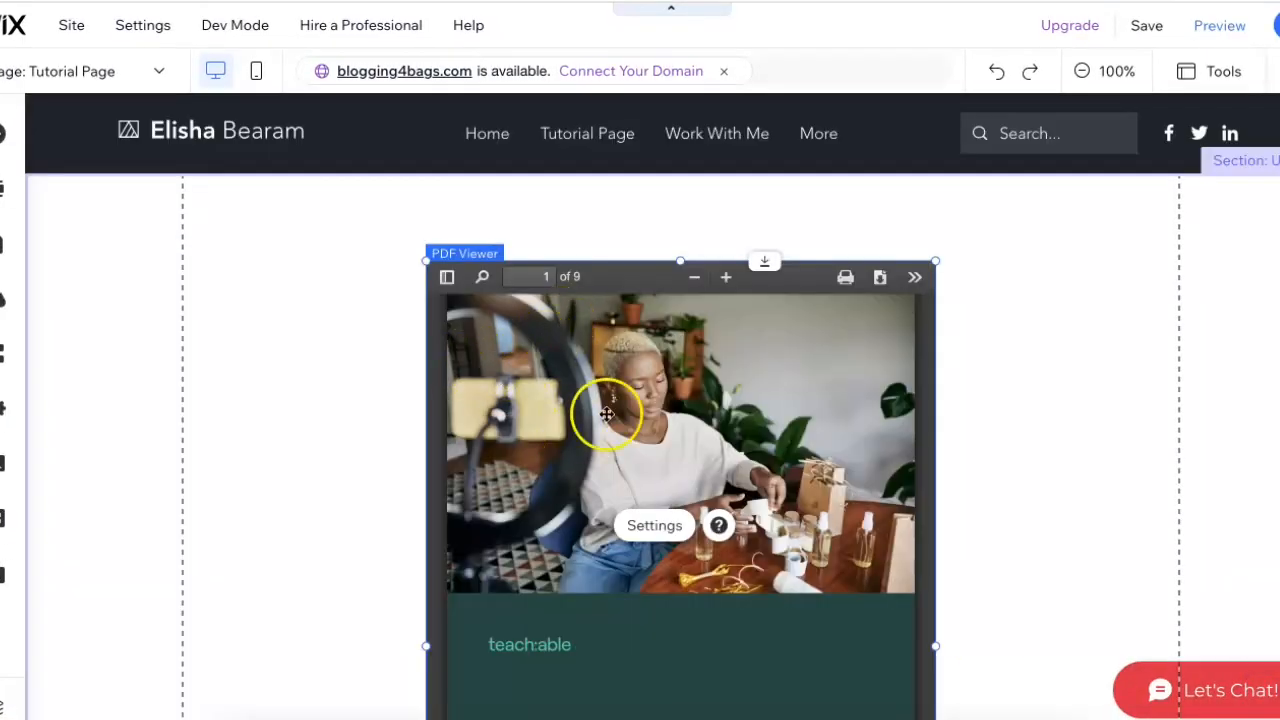
scroll(down, 3)
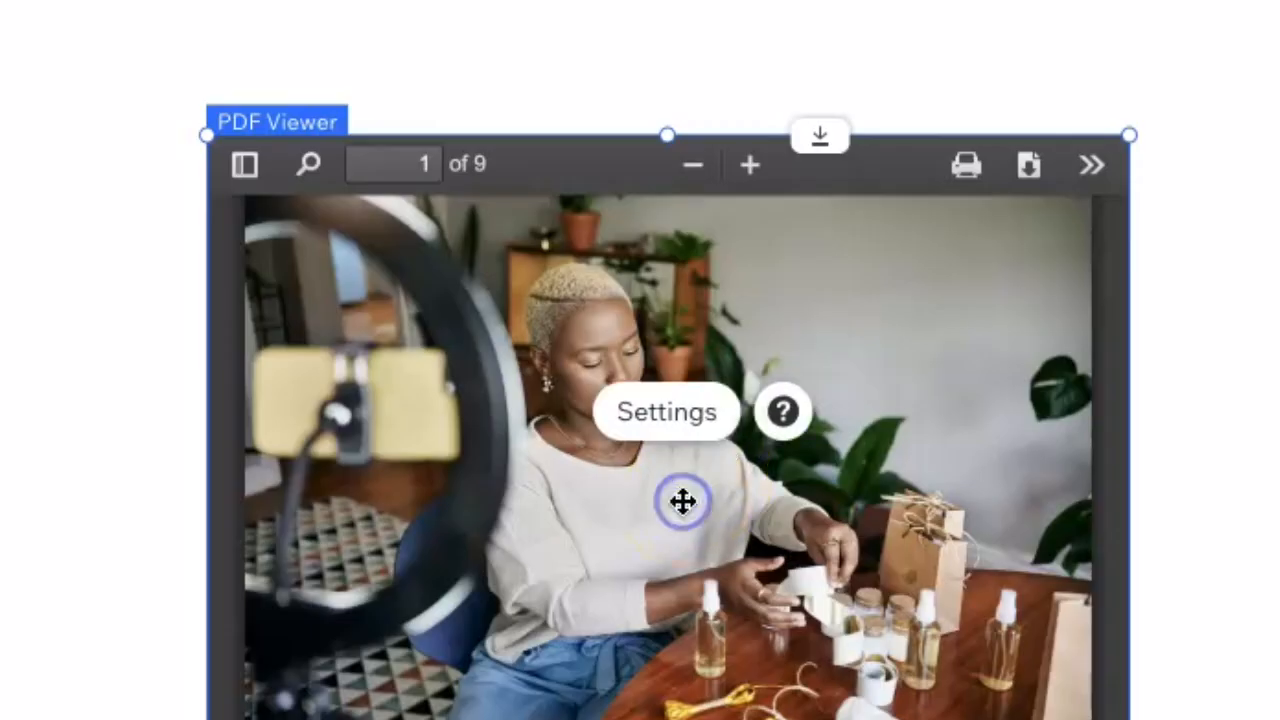
click(666, 412)
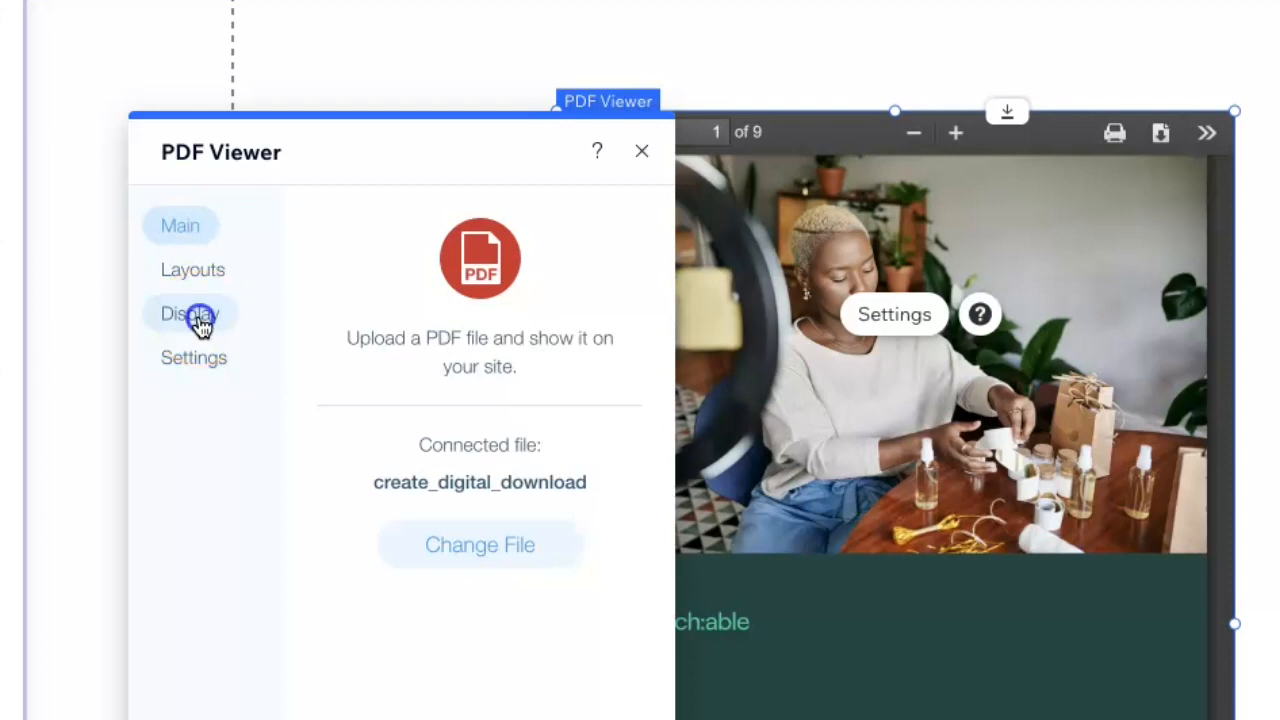
click(190, 312)
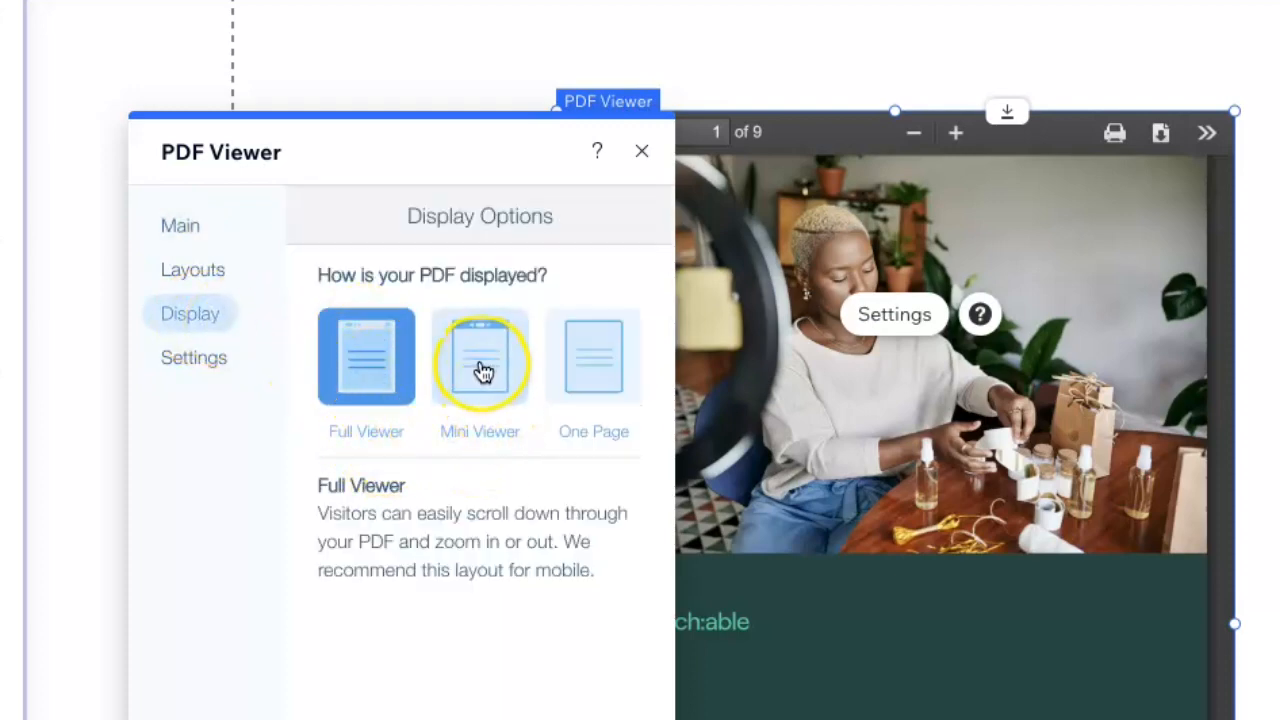
click(480, 356)
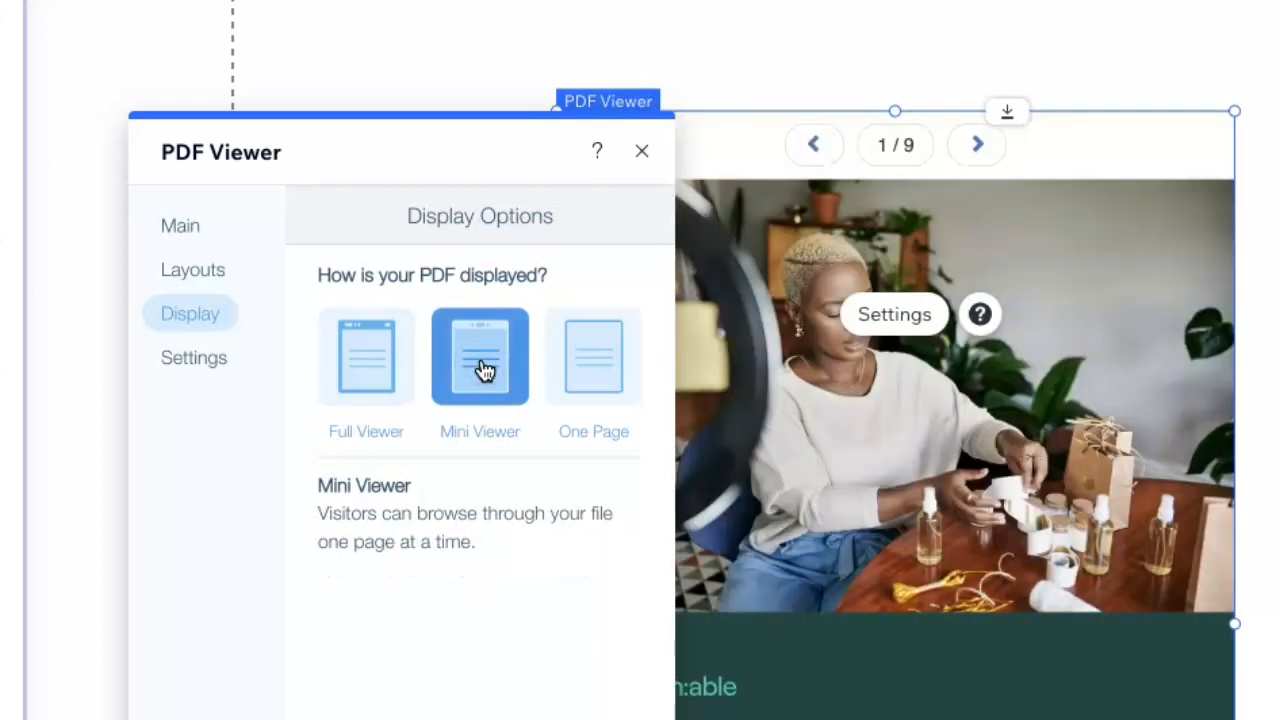
click(640, 152)
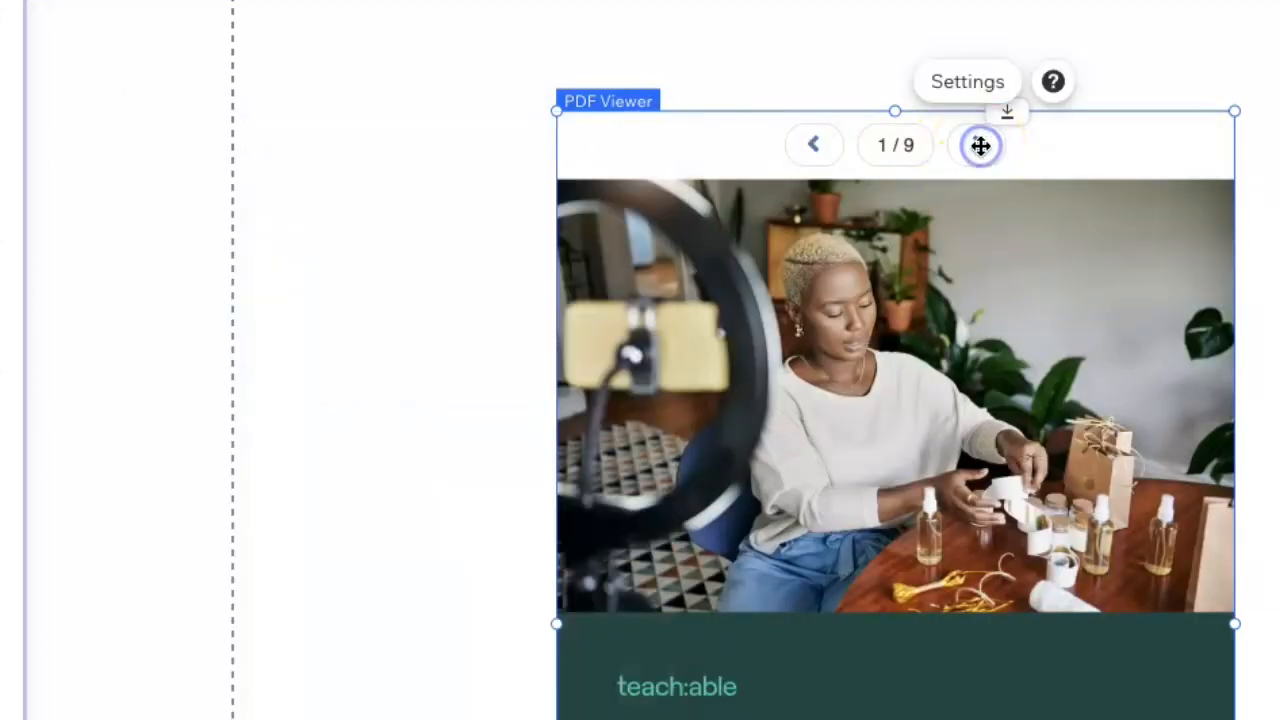
mouse_move(990, 160)
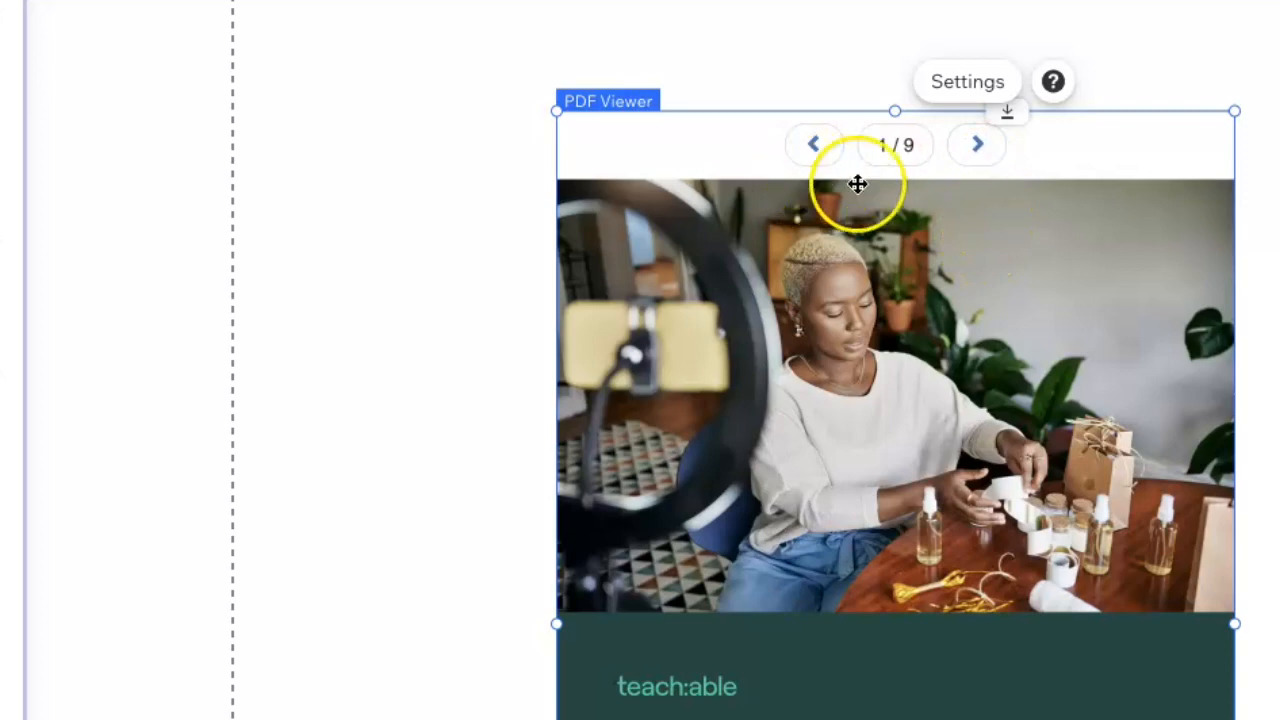
click(966, 80)
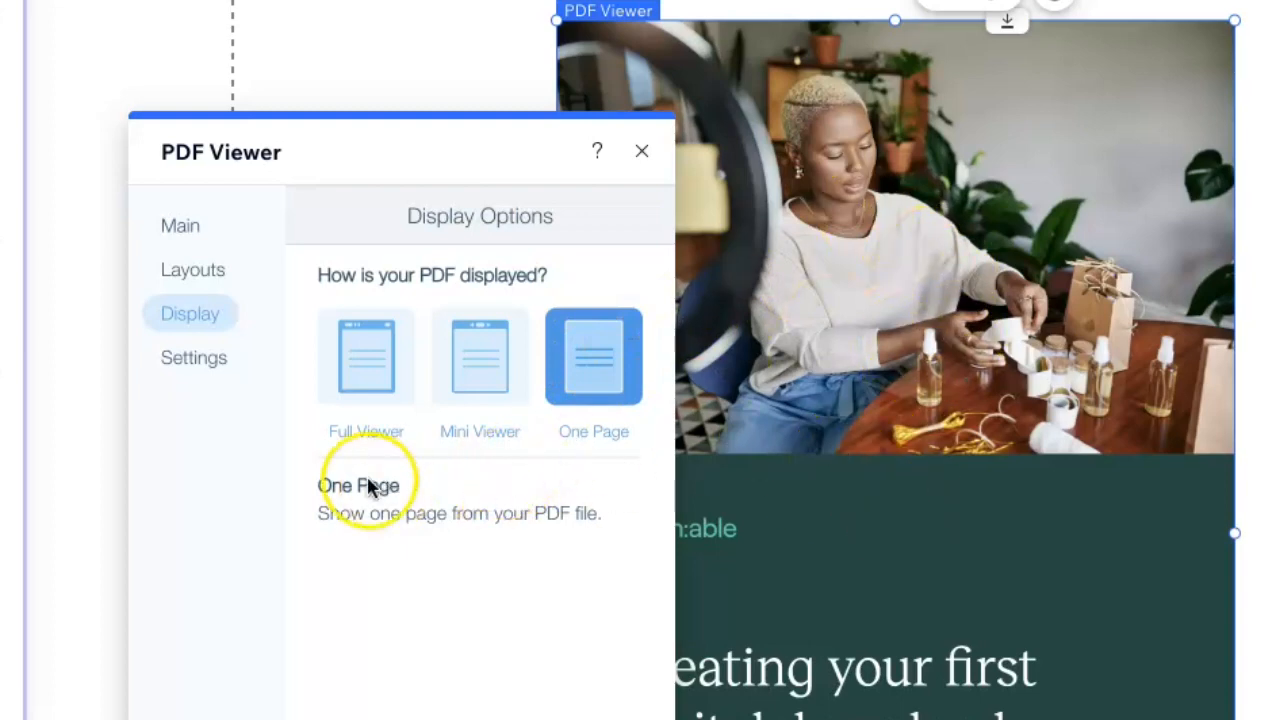
click(642, 152)
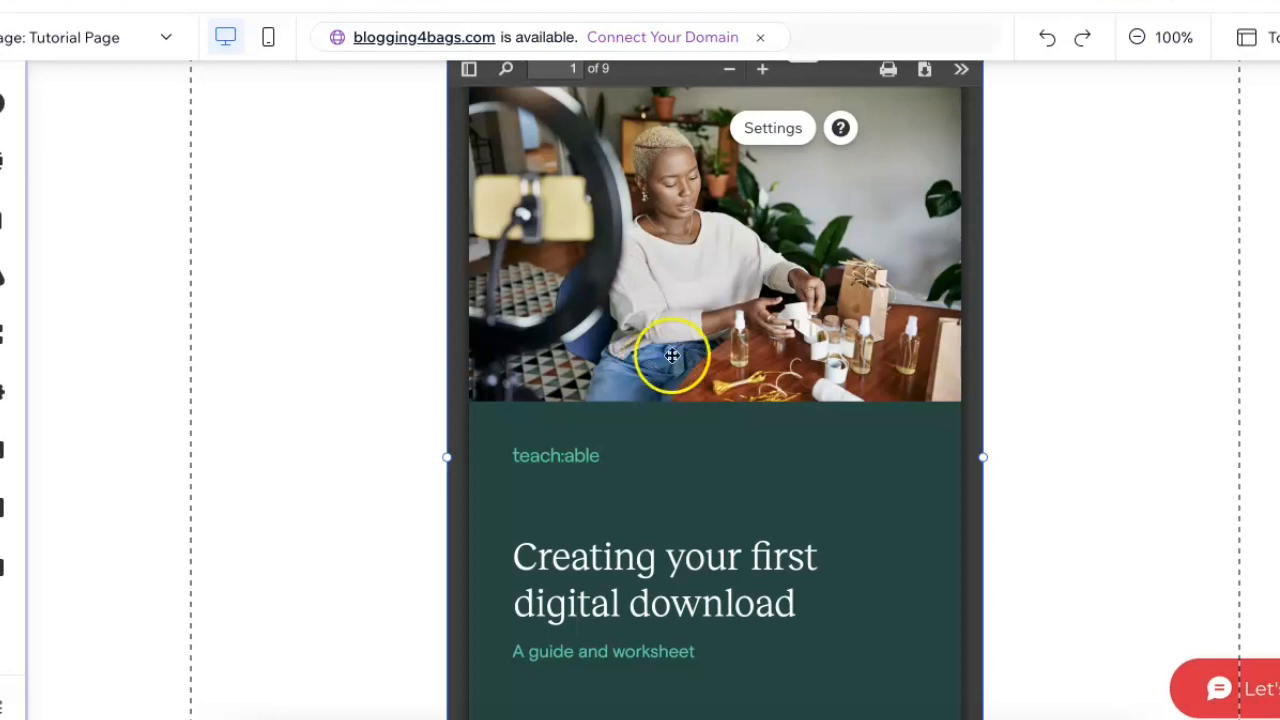
mouse_move(716, 308)
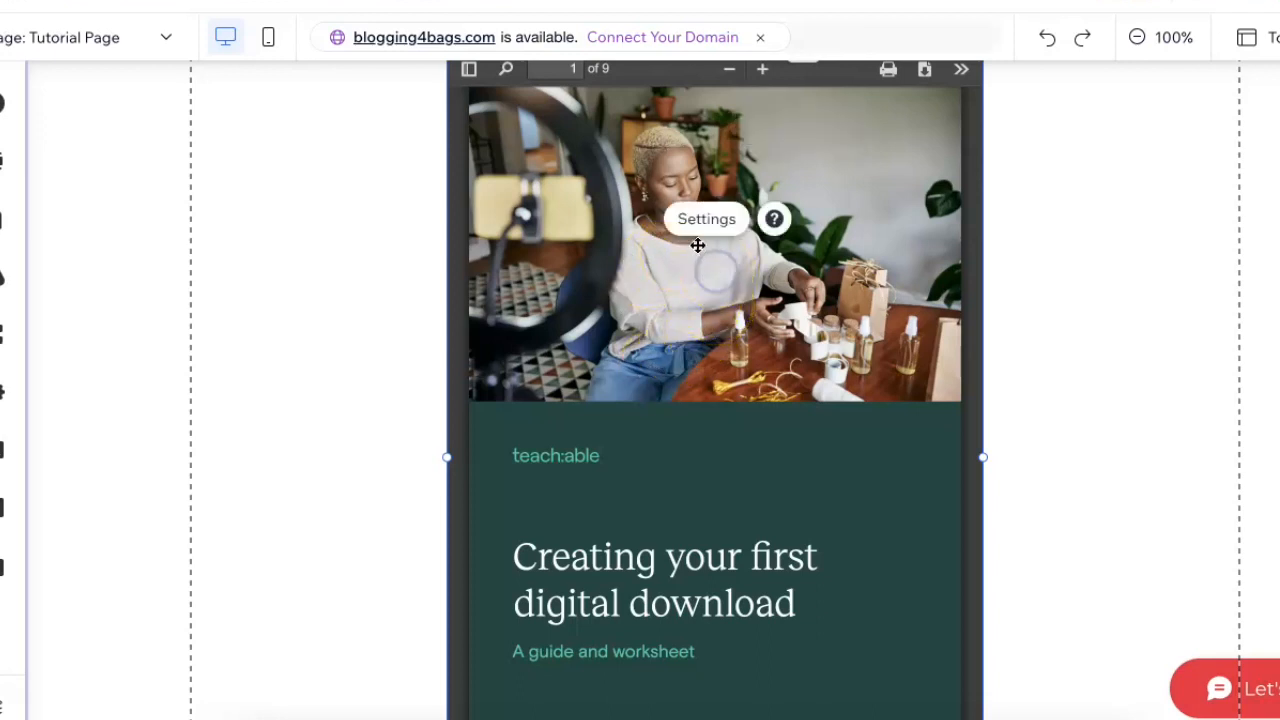
Step: Switch the PDF Viewer to the Thumbnail layout in its Settings and close the panel
click(706, 218)
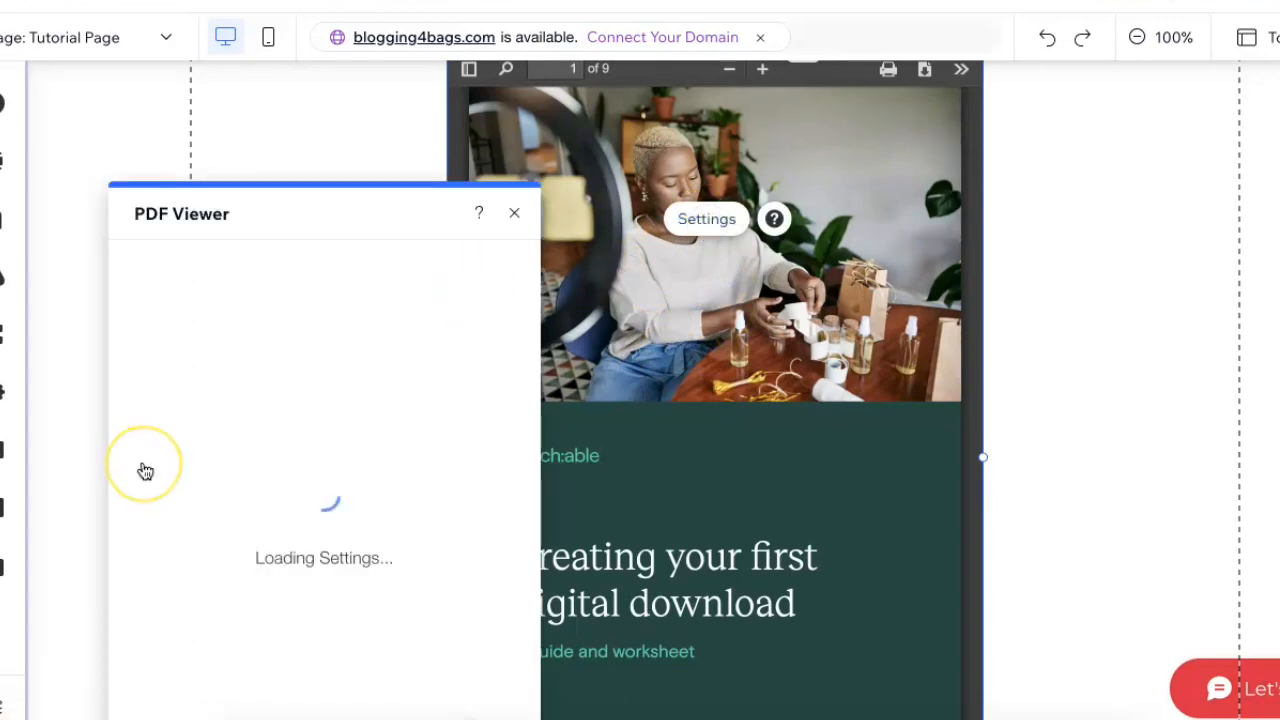
click(156, 194)
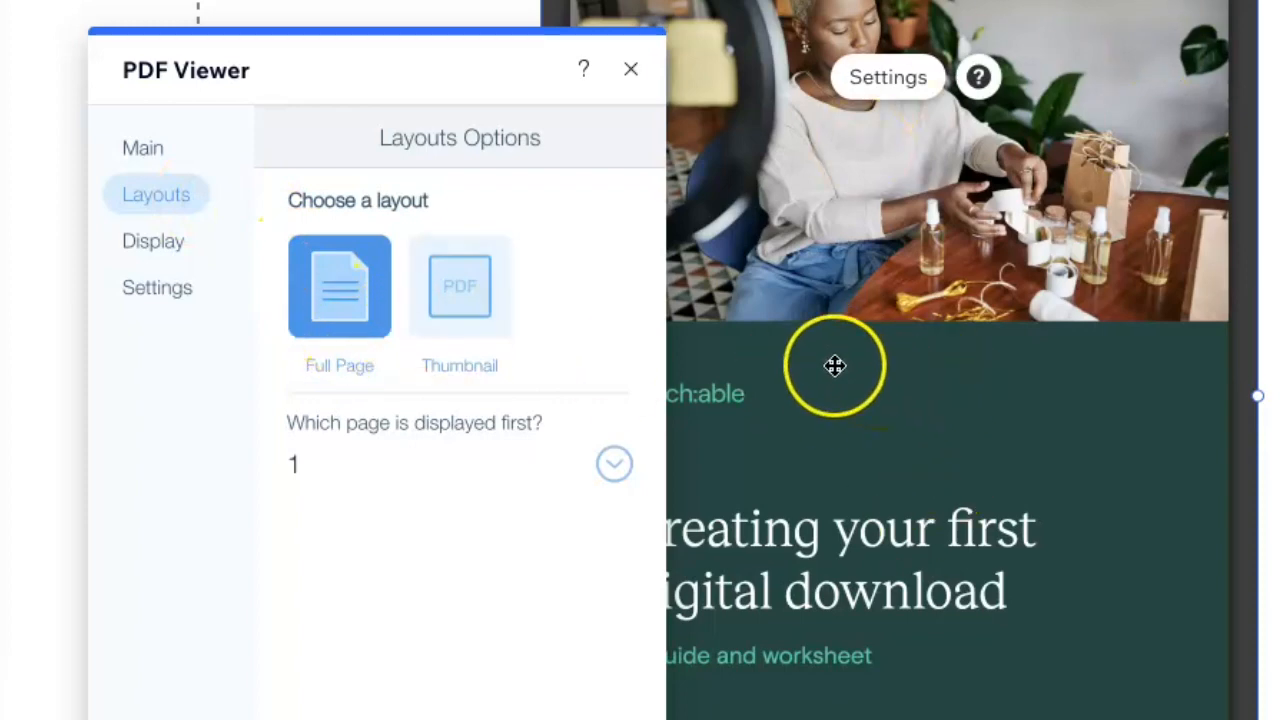
click(460, 286)
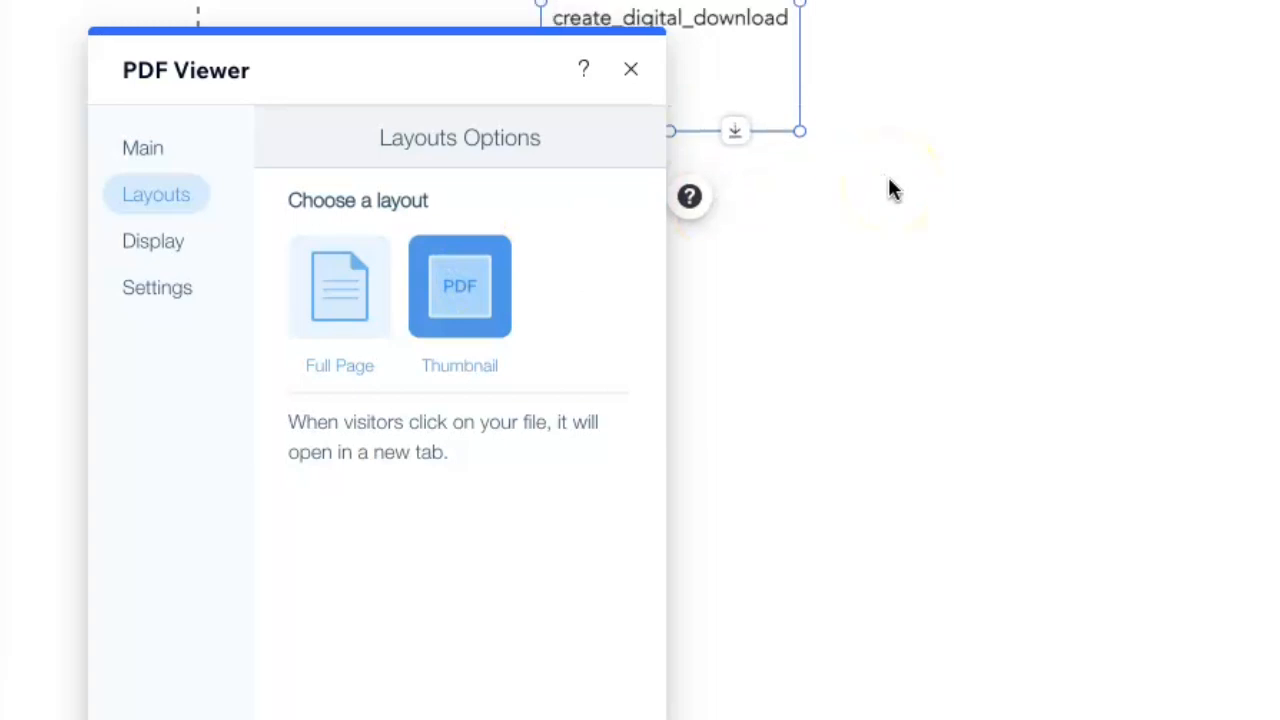
click(632, 68)
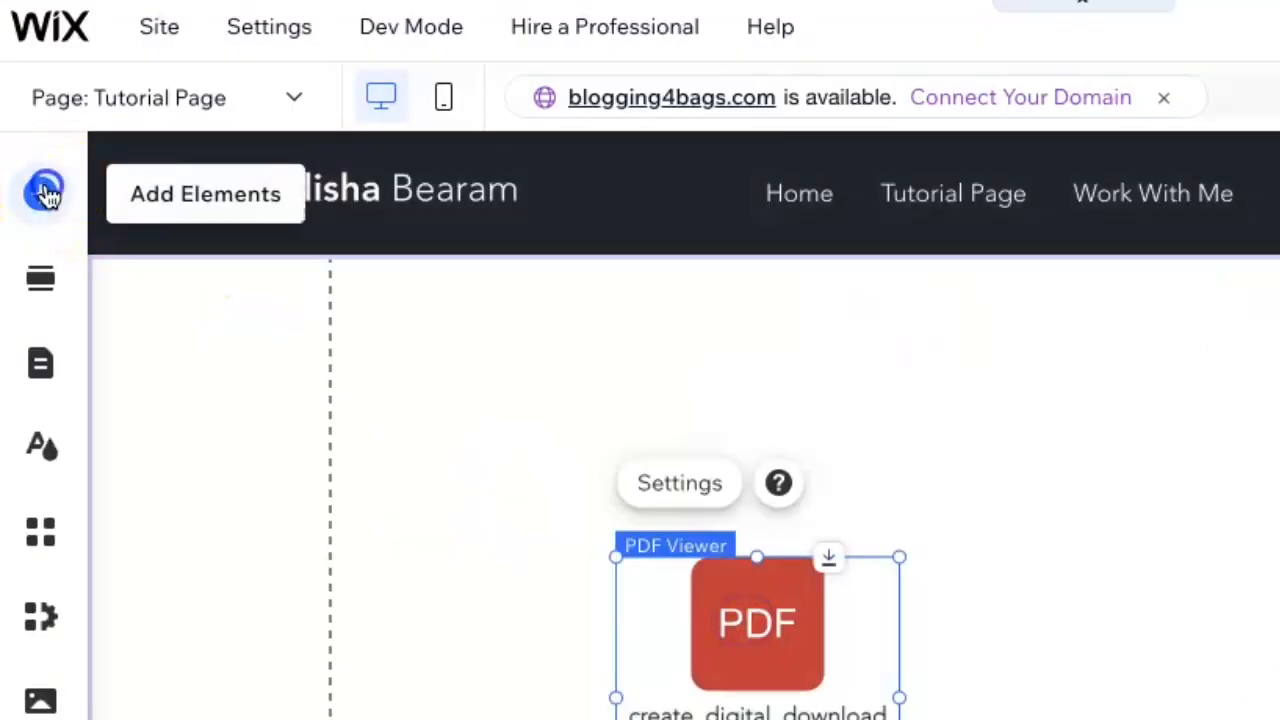
Step: Add a text heading reading 'Click Free PDF Below' and widen it so the text fits
click(40, 192)
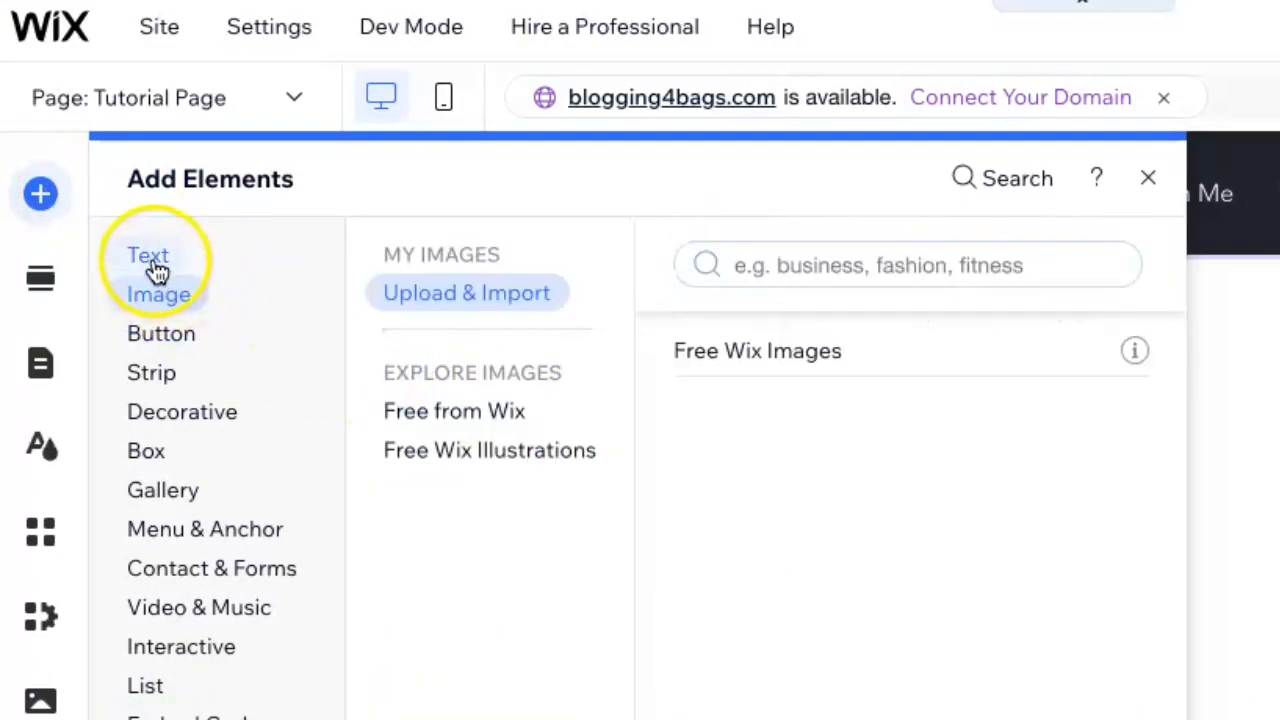
click(148, 256)
text(C)
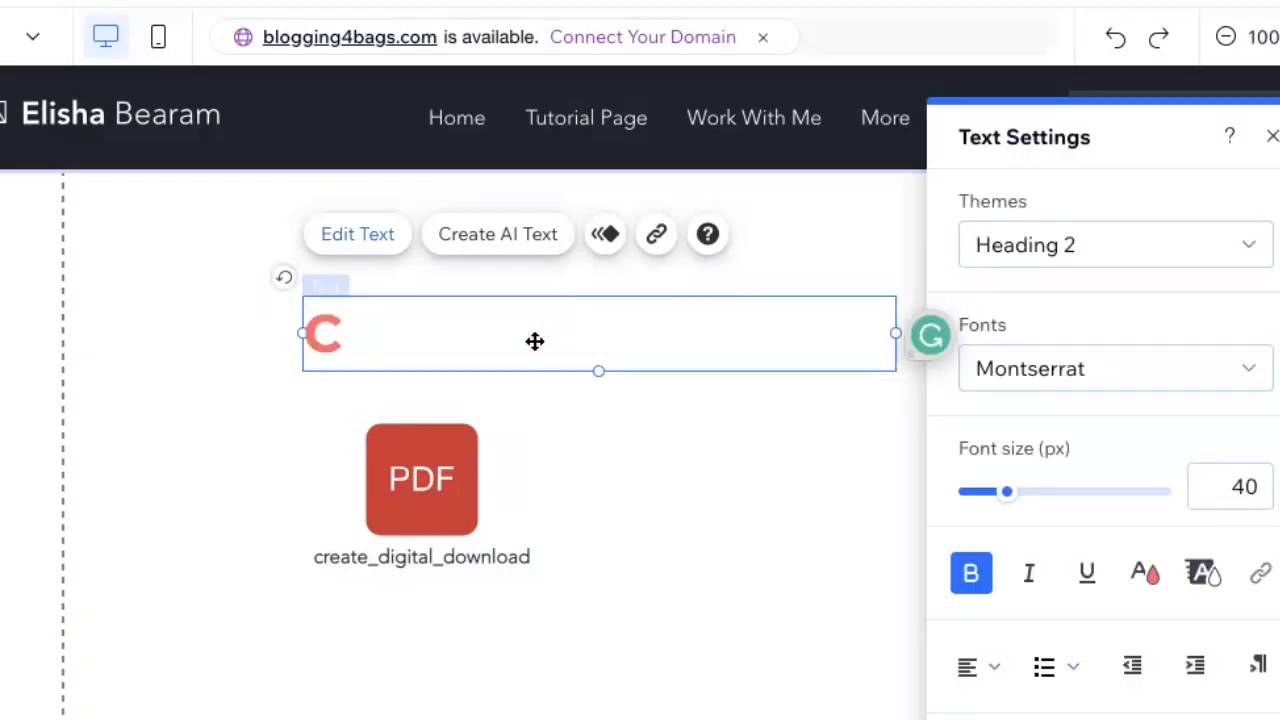
text(lick PDF)
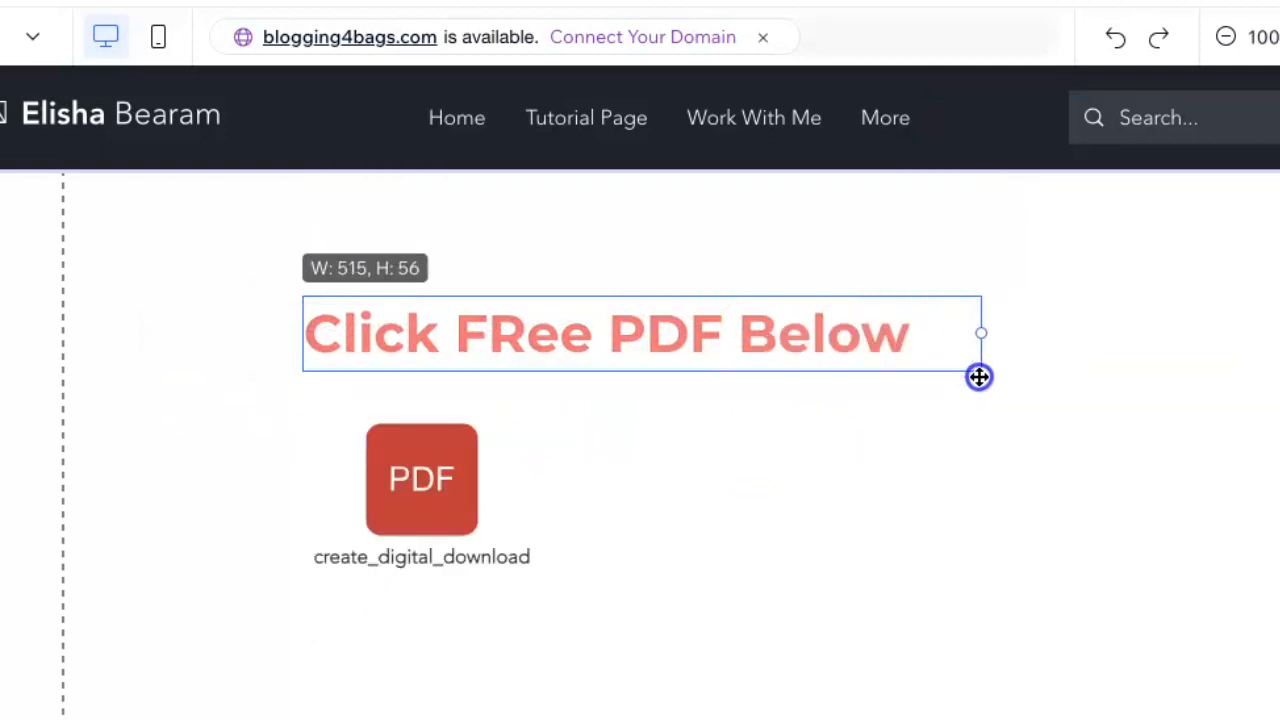
drag(980, 376, 516, 370)
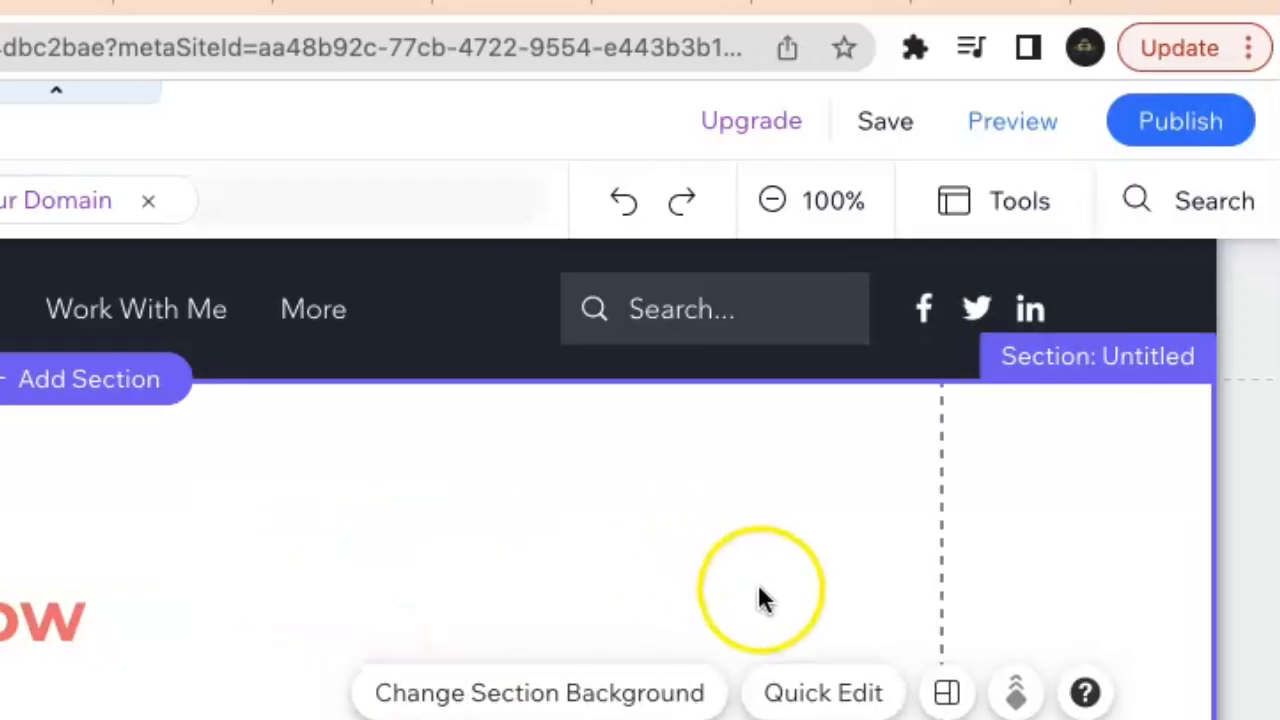
mouse_move(884, 122)
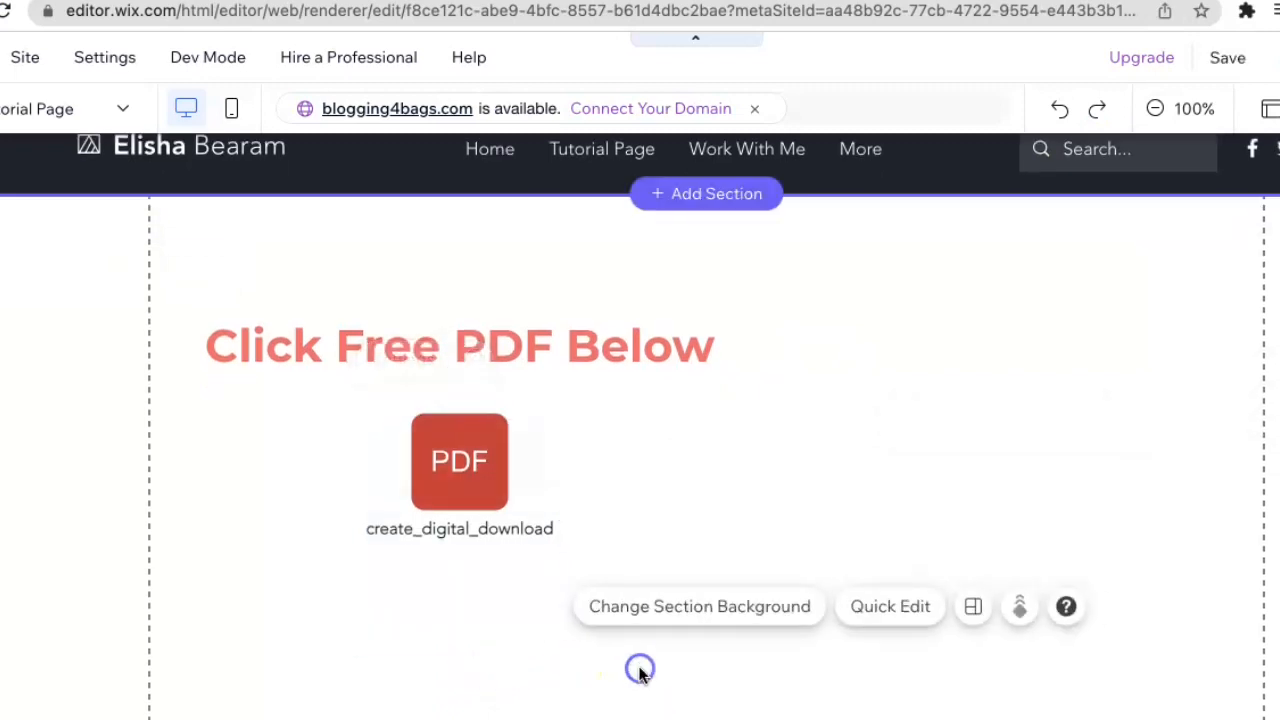
Step: Drag the heading to the section centre and the PDF thumbnail directly beneath it
drag(460, 344, 636, 304)
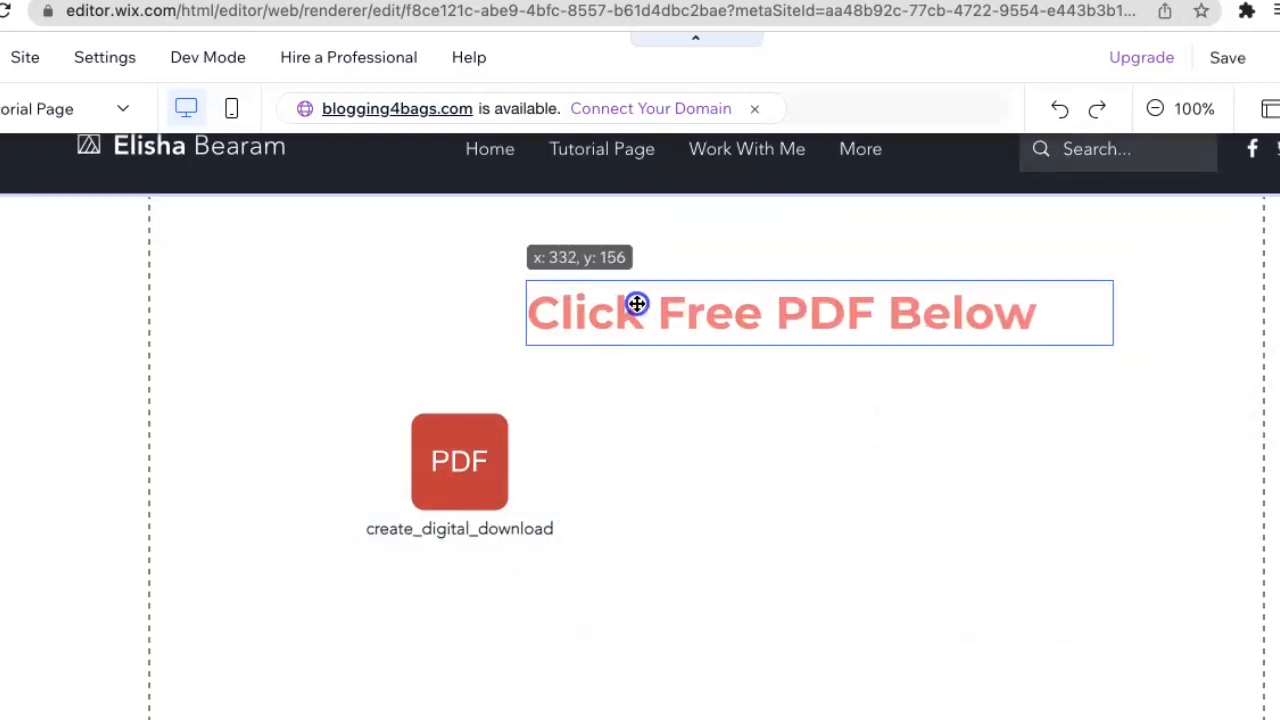
click(780, 312)
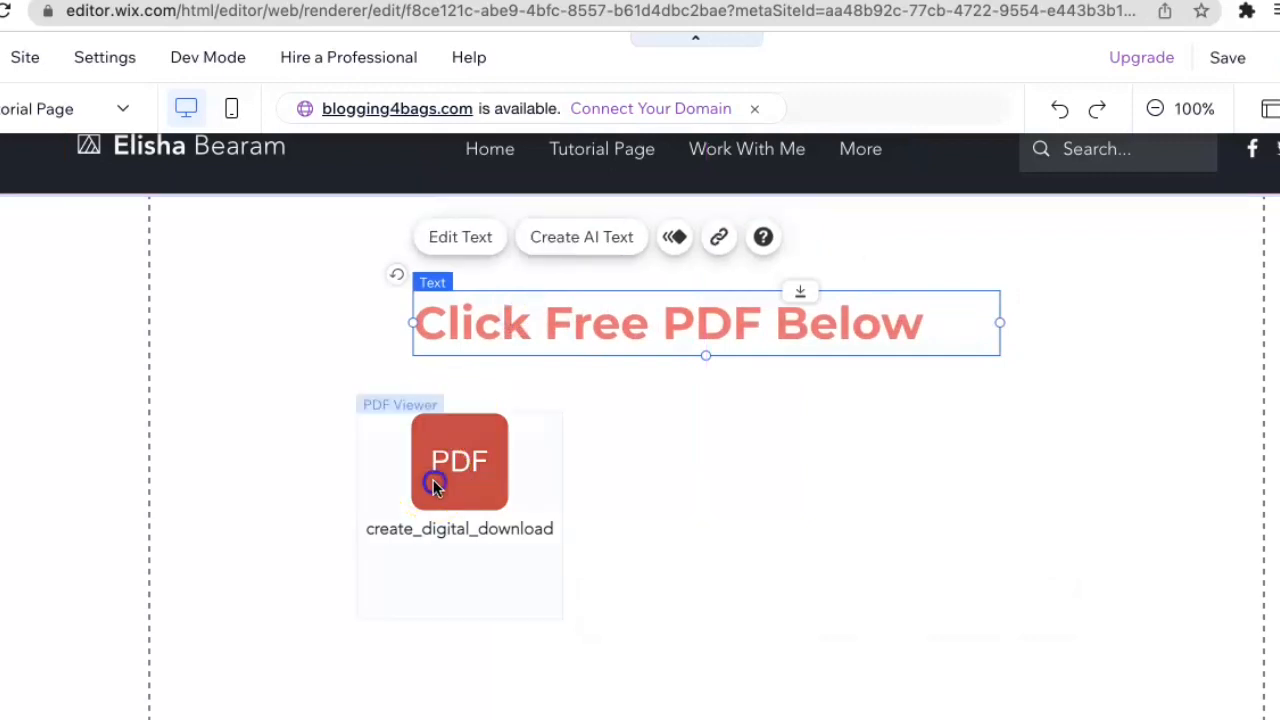
drag(460, 460, 688, 492)
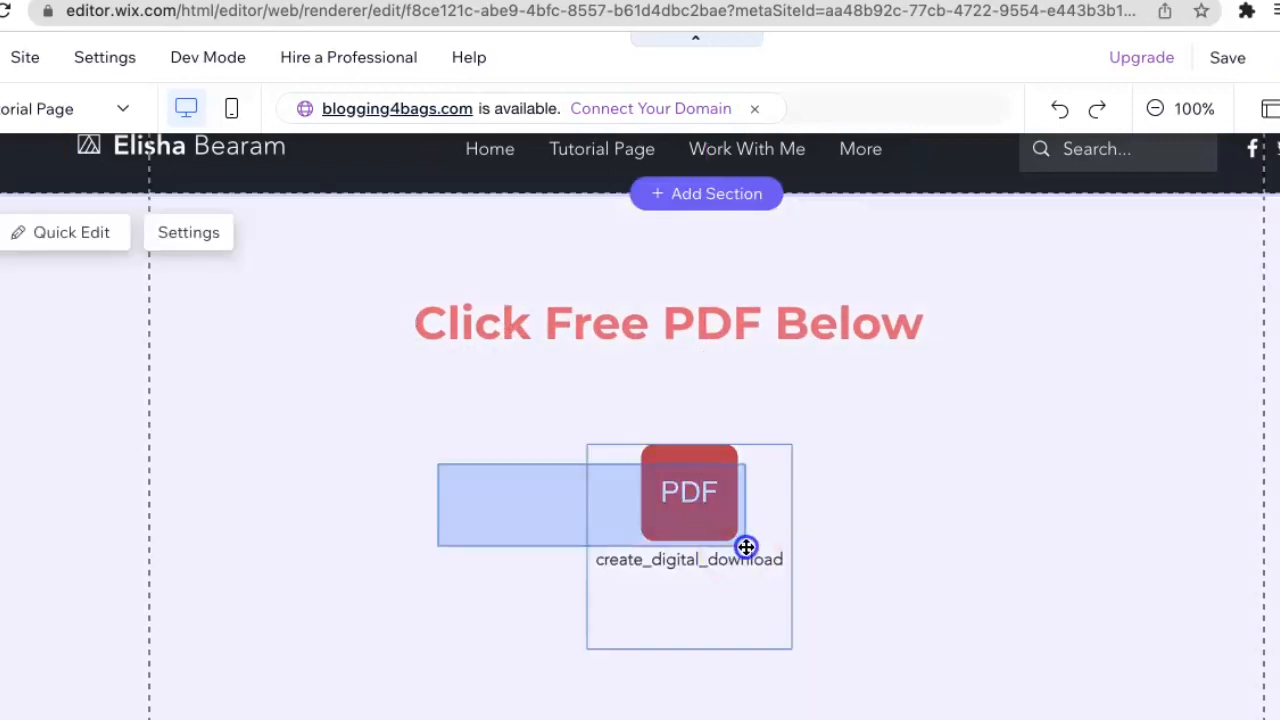